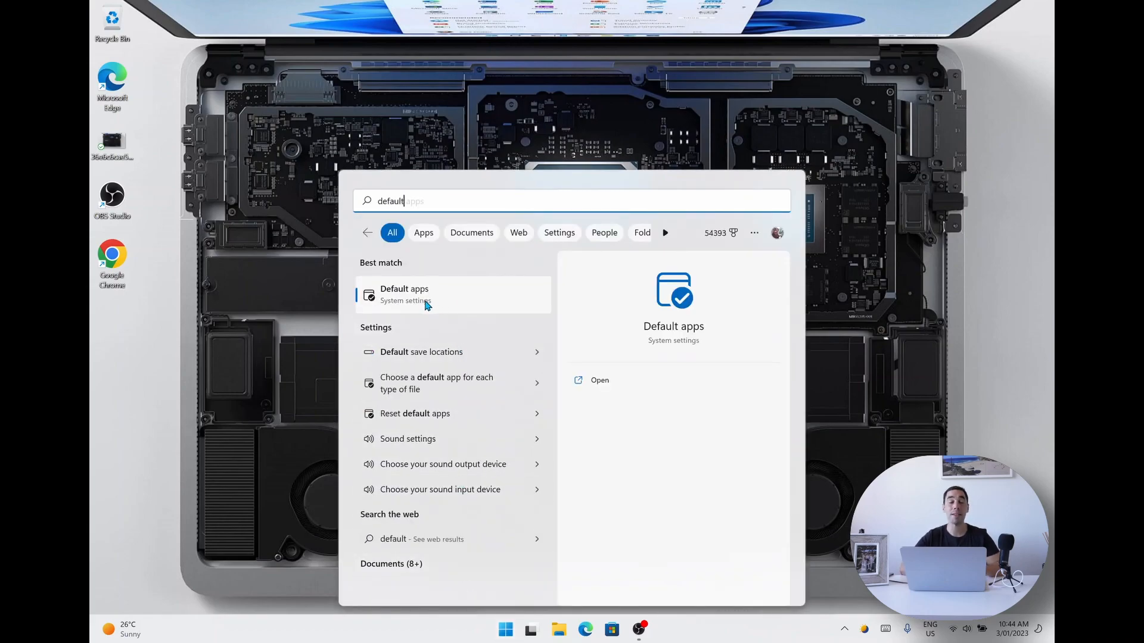
pyautogui.moveTo(413, 302)
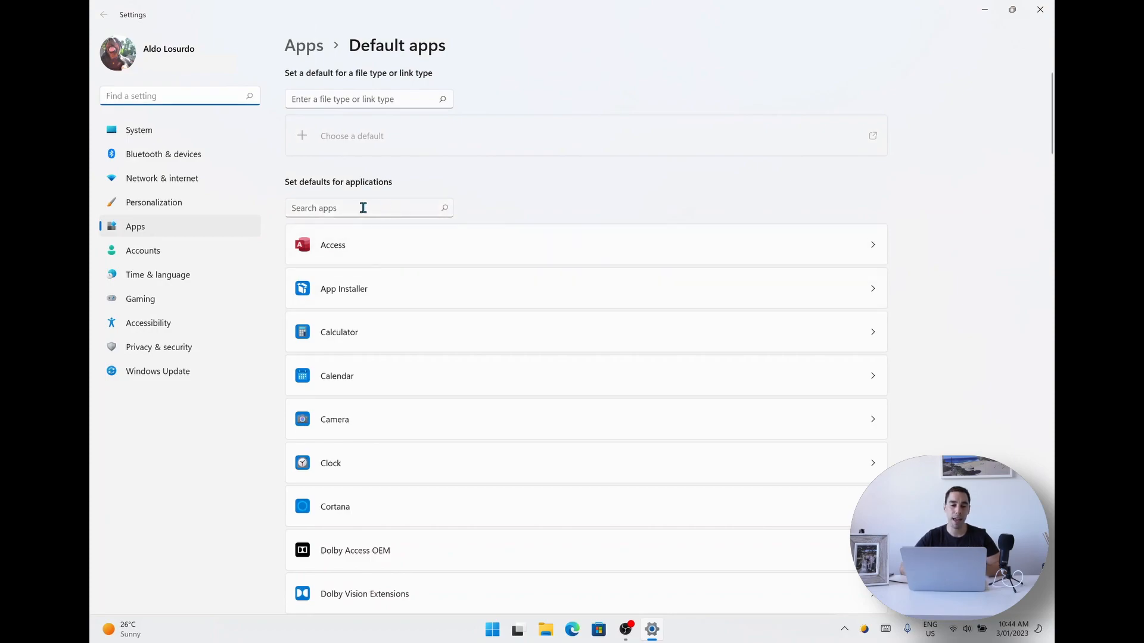
# Step: Filter the app list for 'chro' and go to Google Chrome's default app settings
pyautogui.write('chrome')
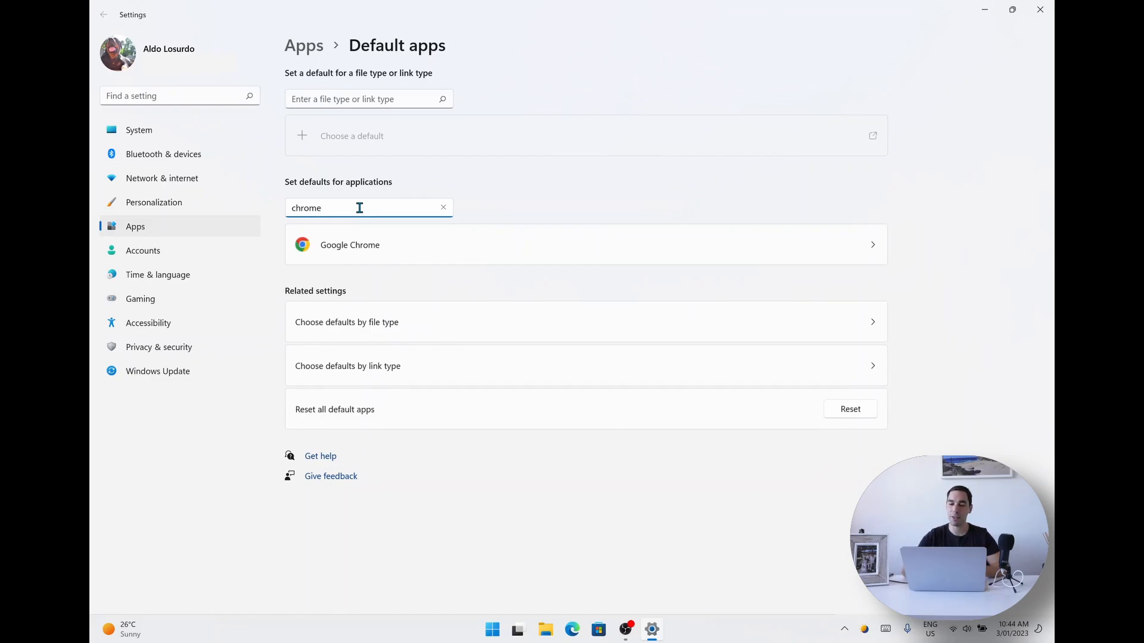
pyautogui.click(349, 244)
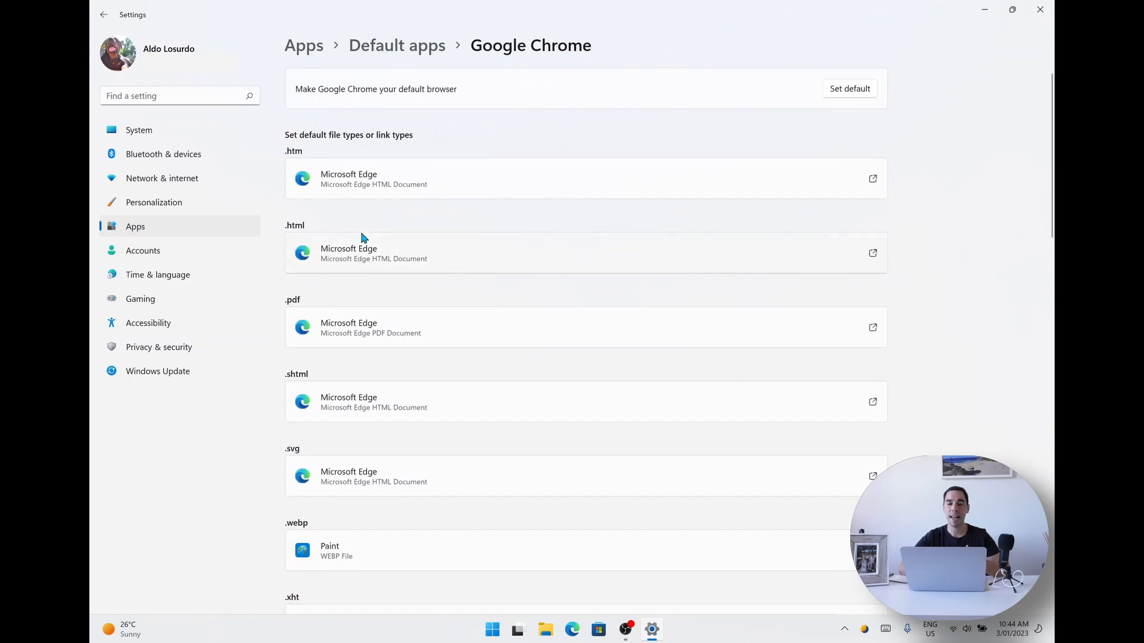
pyautogui.moveTo(367, 109)
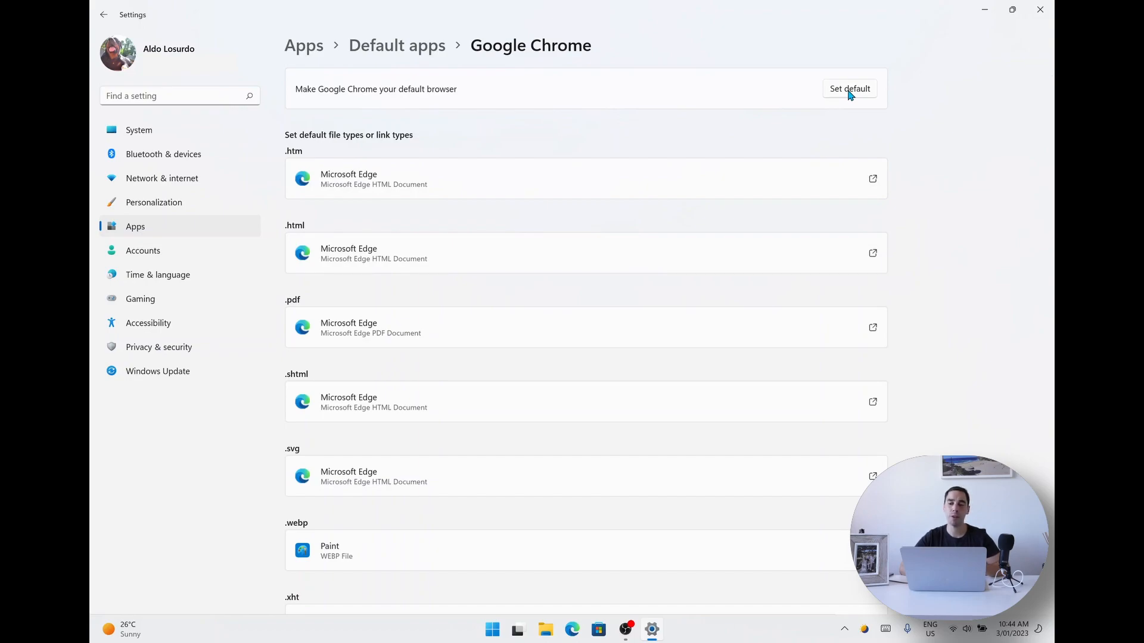
# Step: Set Google Chrome as the default browser, reassigning .htm and .html to Chrome
pyautogui.click(849, 88)
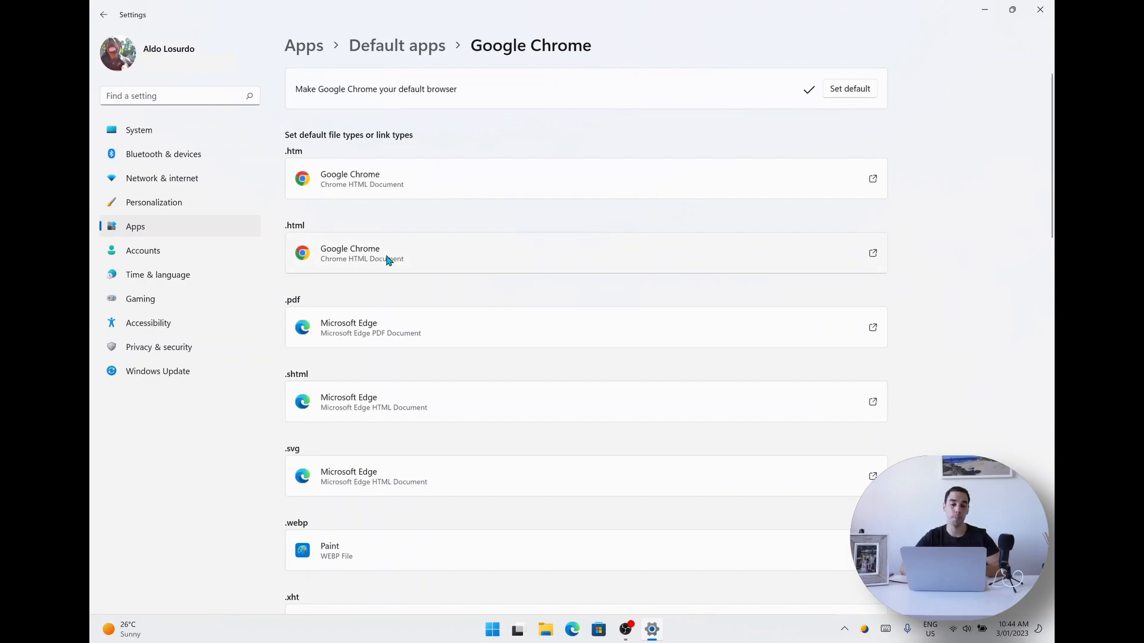
pyautogui.scroll(-3)
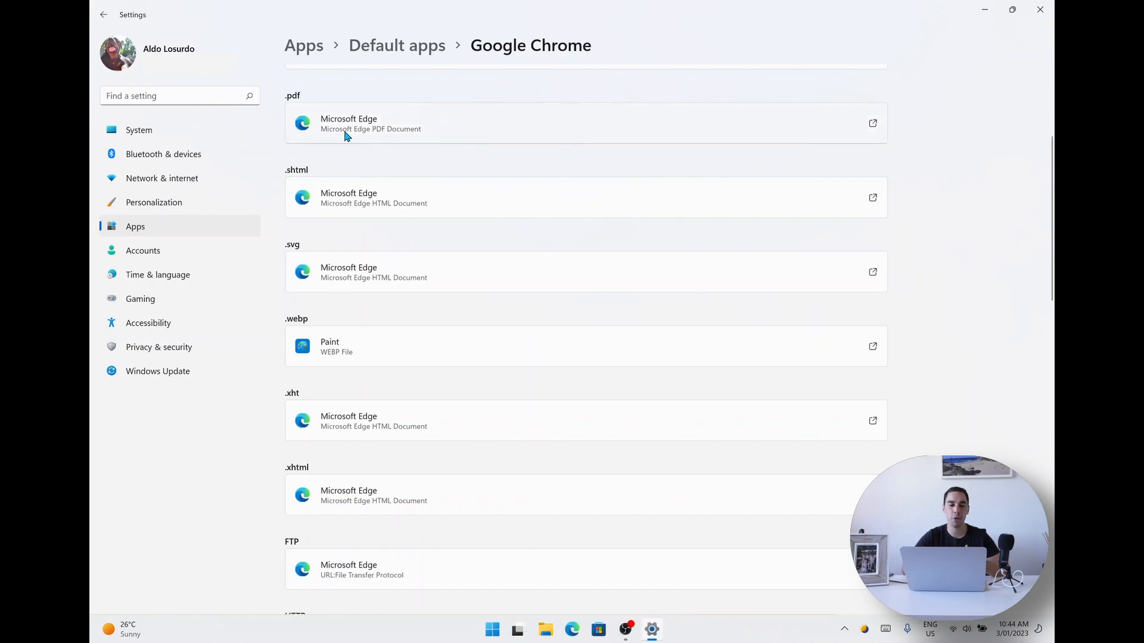
pyautogui.moveTo(333, 274)
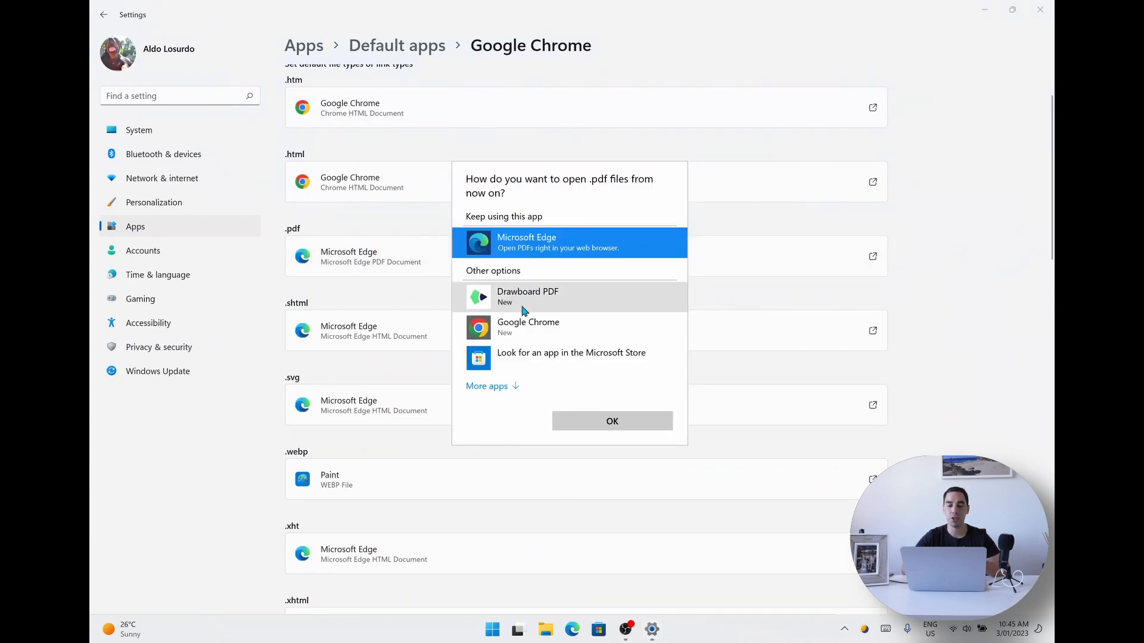
pyautogui.moveTo(509, 333)
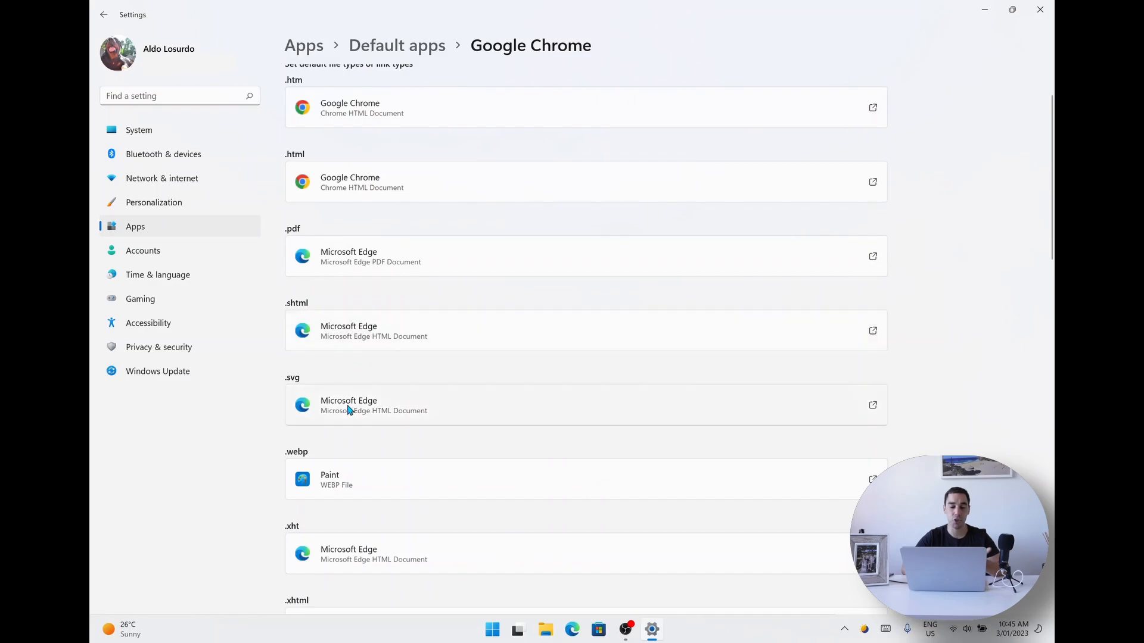
pyautogui.click(348, 406)
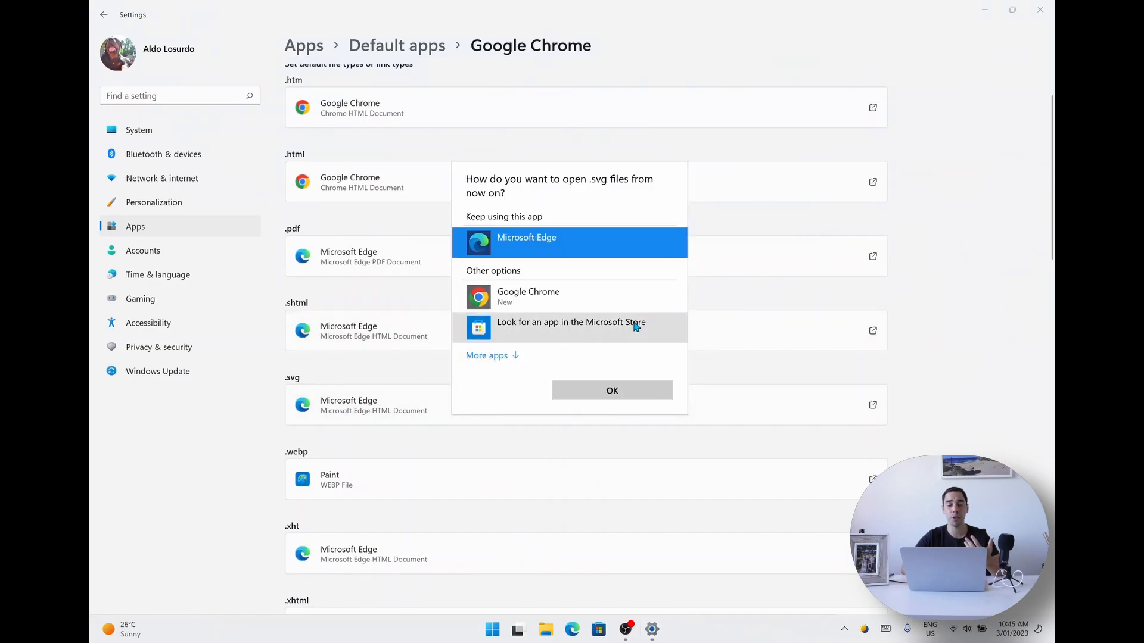
pyautogui.click(611, 390)
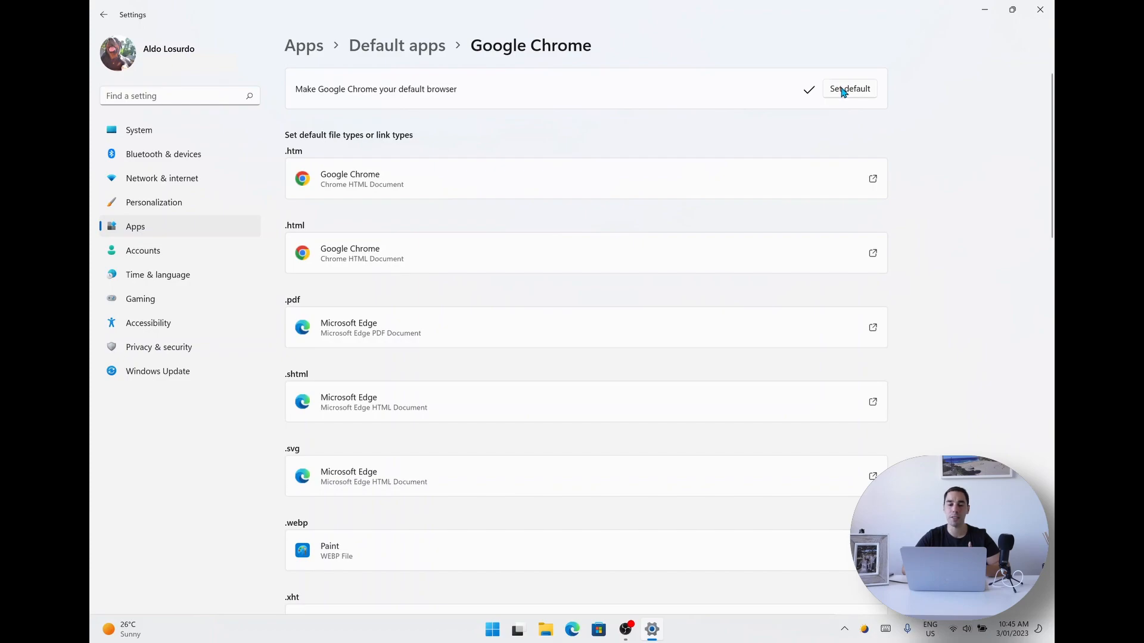
pyautogui.moveTo(386, 262)
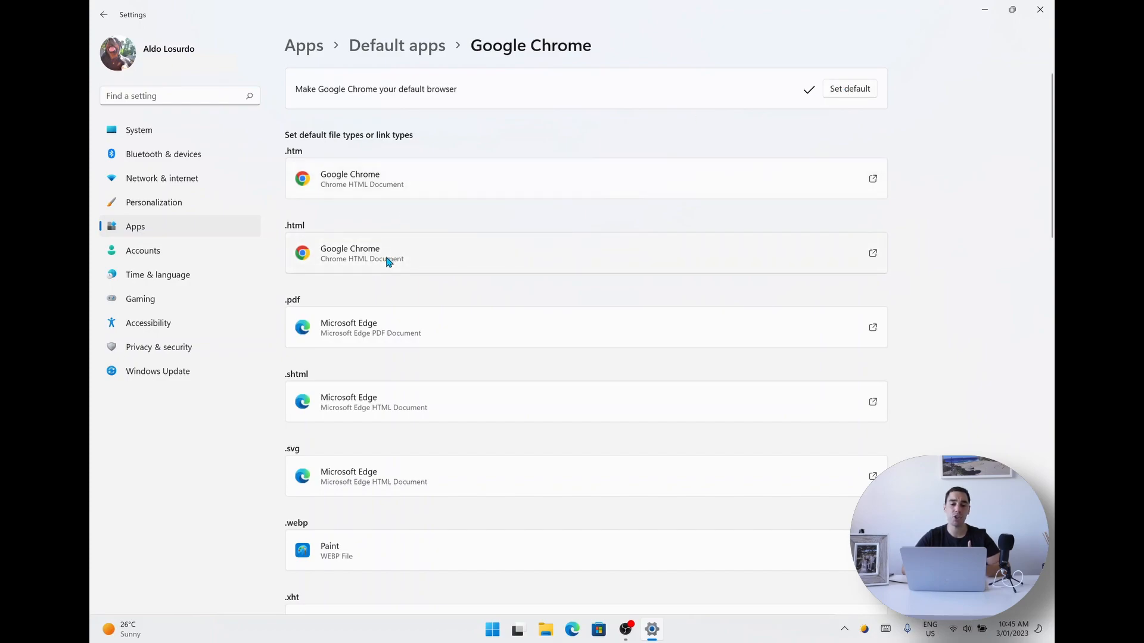
pyautogui.moveTo(441, 225)
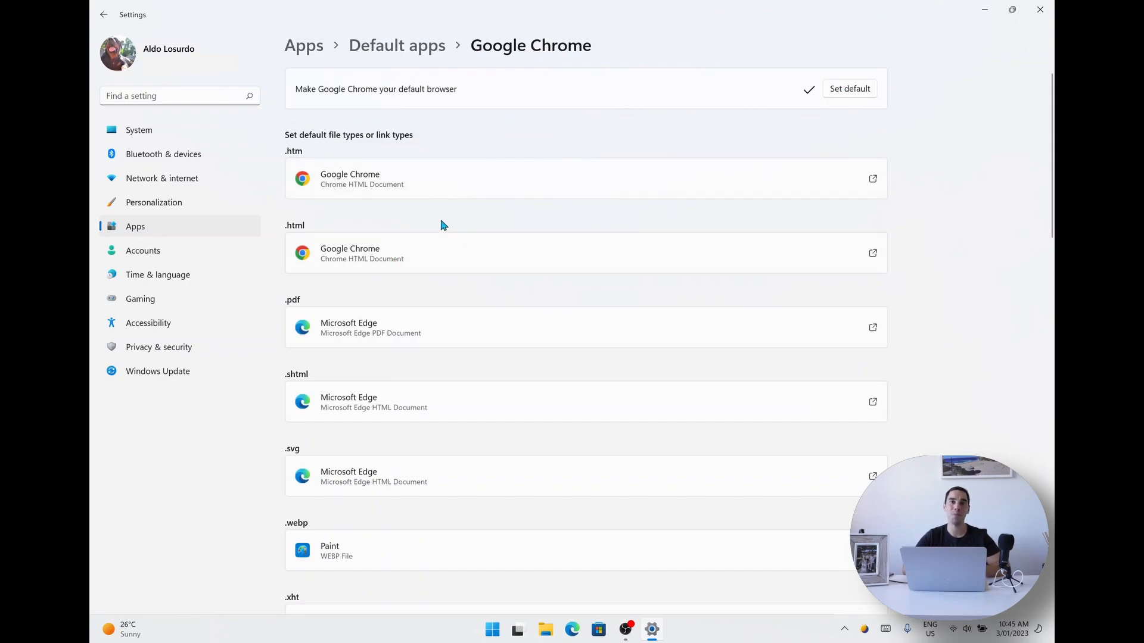
pyautogui.scroll(-3)
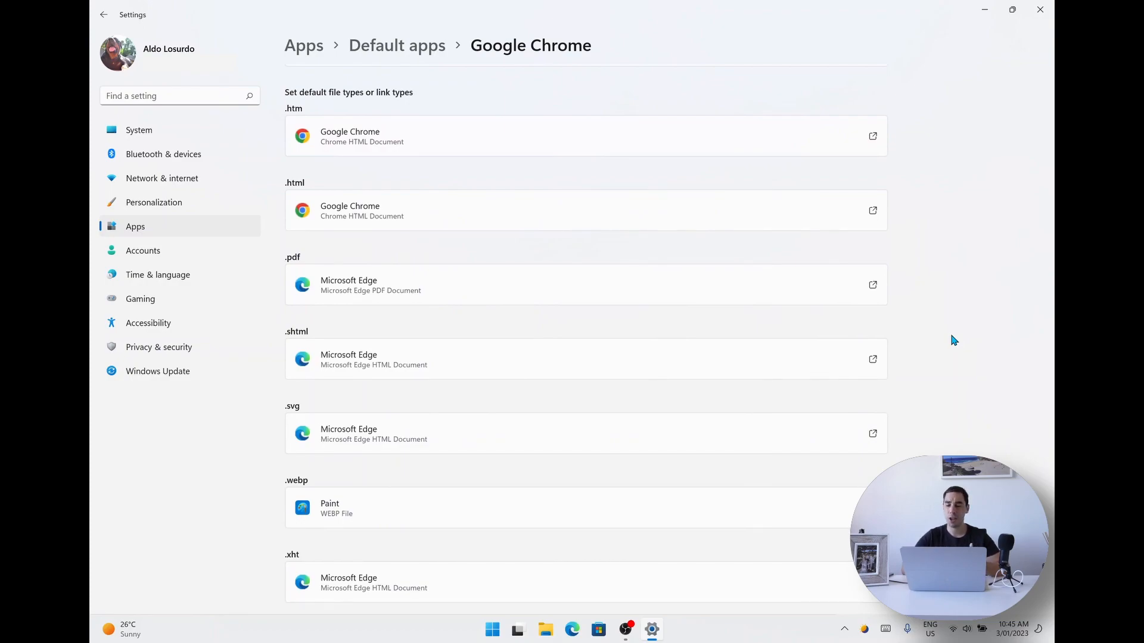
pyautogui.scroll(-3)
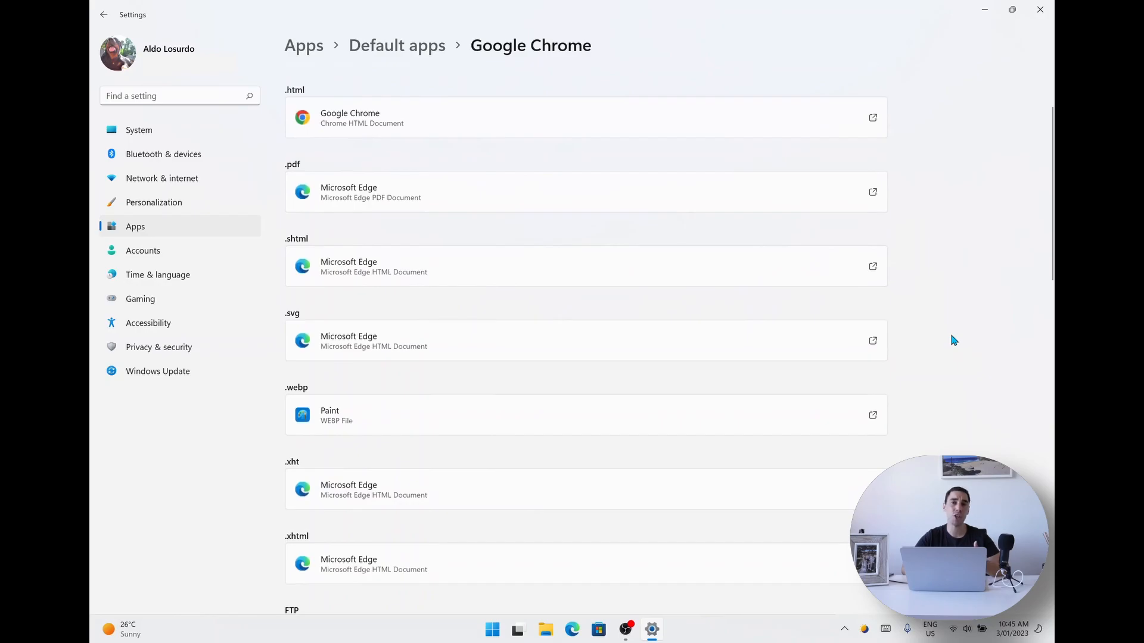